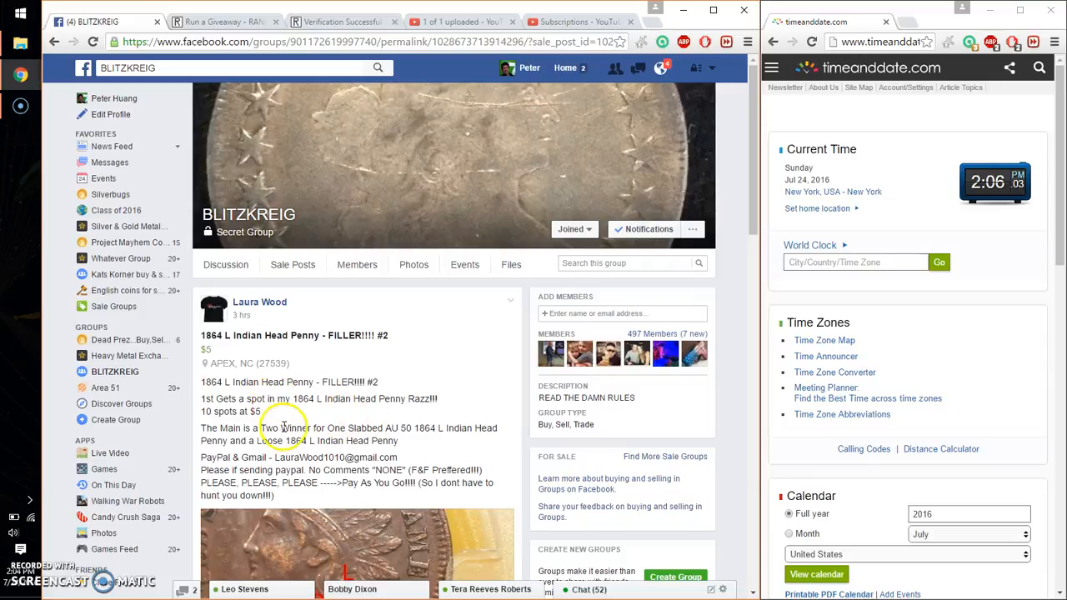
Post a 'live' comment at the bottom of the raffle post's comments.
{"action": "scroll", "scroll_direction": "down", "scroll_amount": 3}
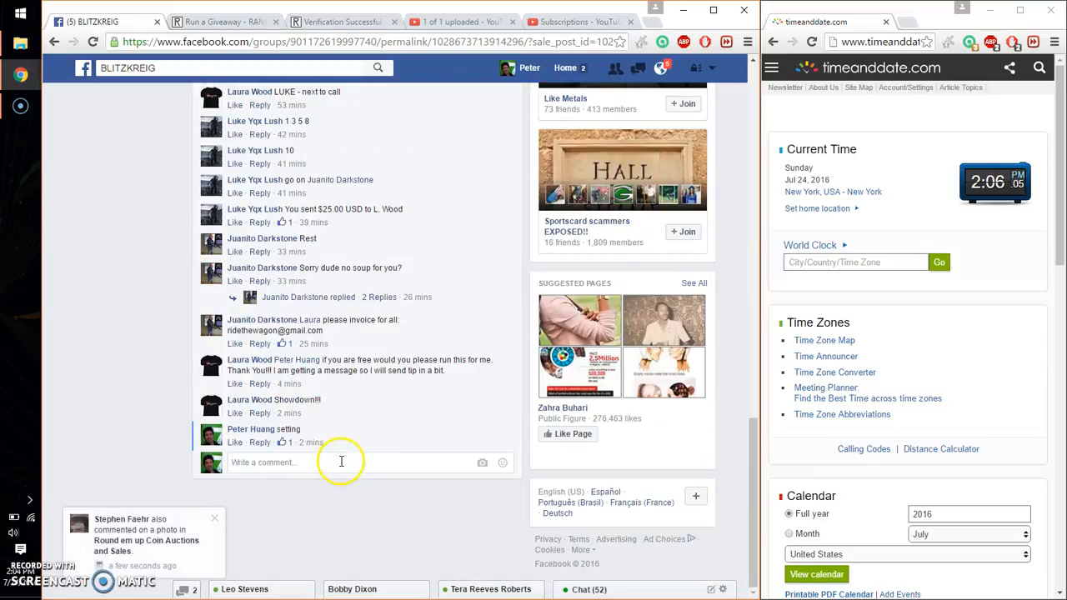
{"action": "type", "text": "live"}
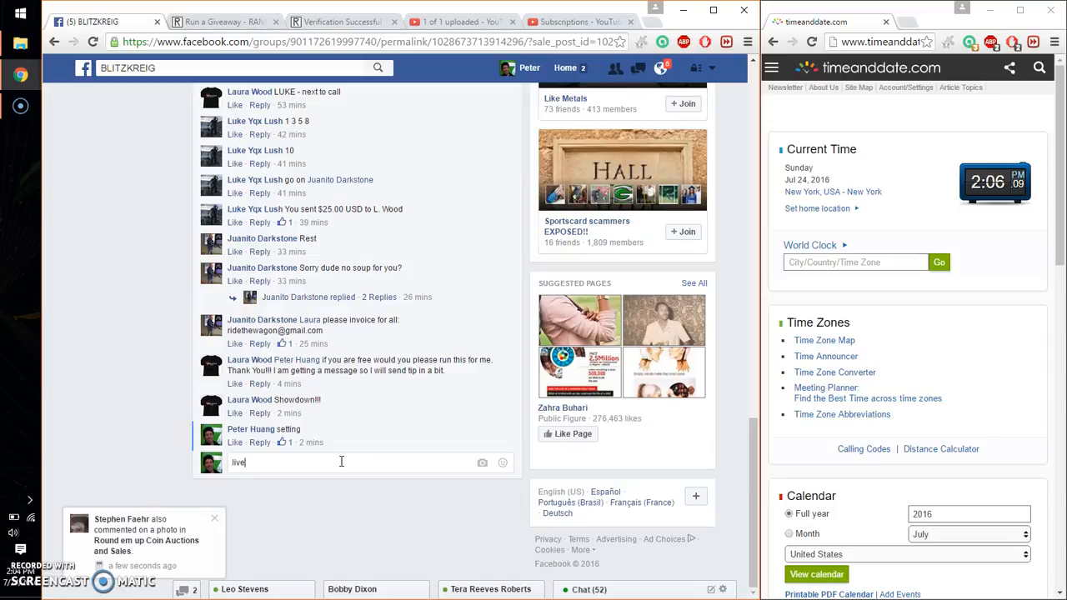
{"action": "key", "text": "Return"}
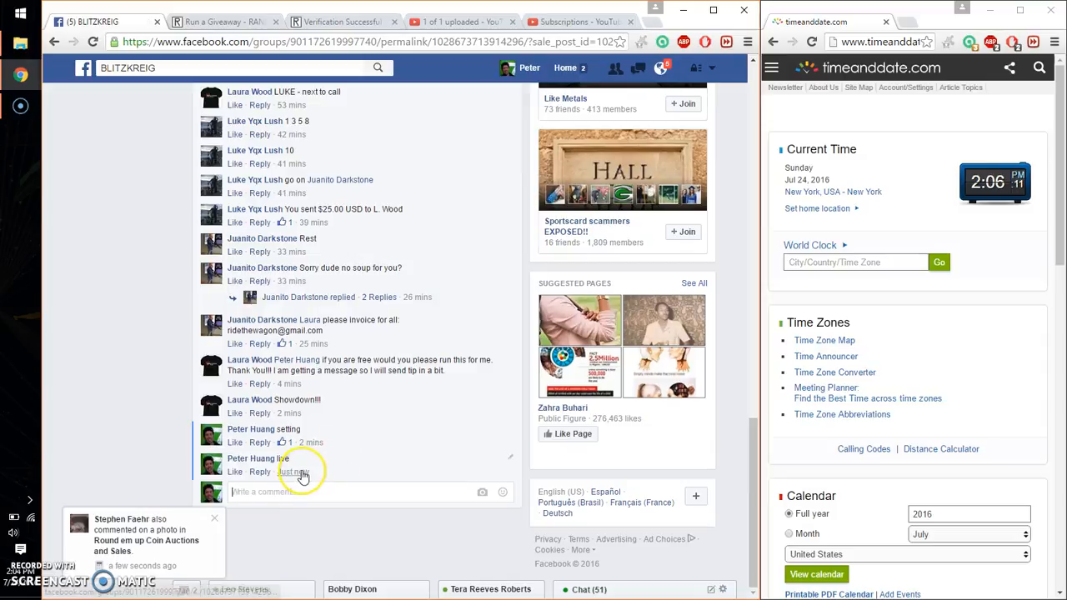
Find the host's ten-spot list (1 Luke to 10 Luke) and bring up the giveaway page.
{"action": "scroll", "scroll_direction": "up", "scroll_amount": 3}
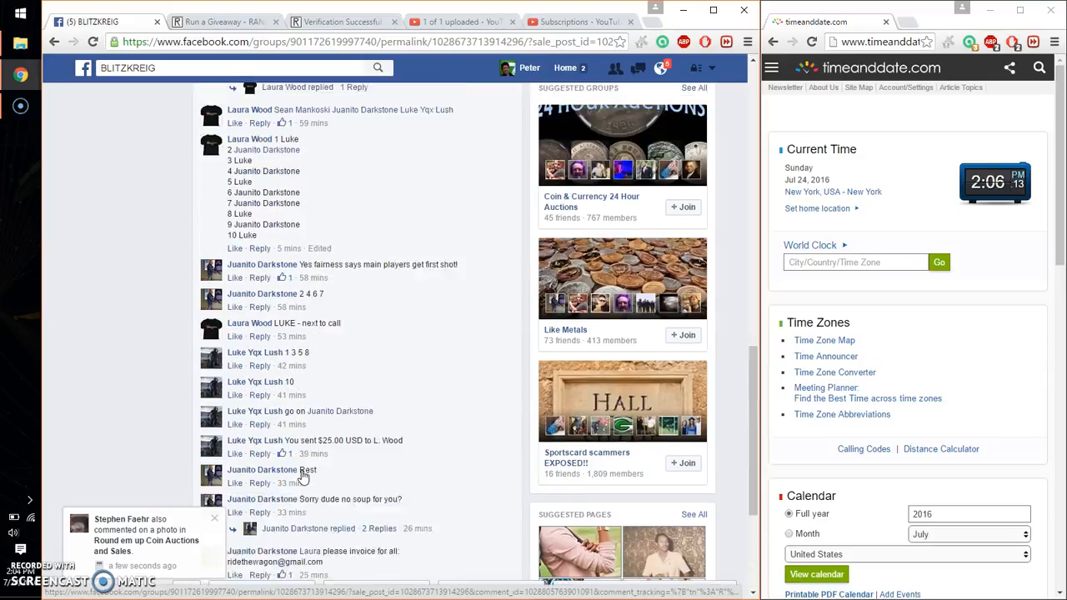
{"action": "scroll", "scroll_direction": "up", "scroll_amount": 3}
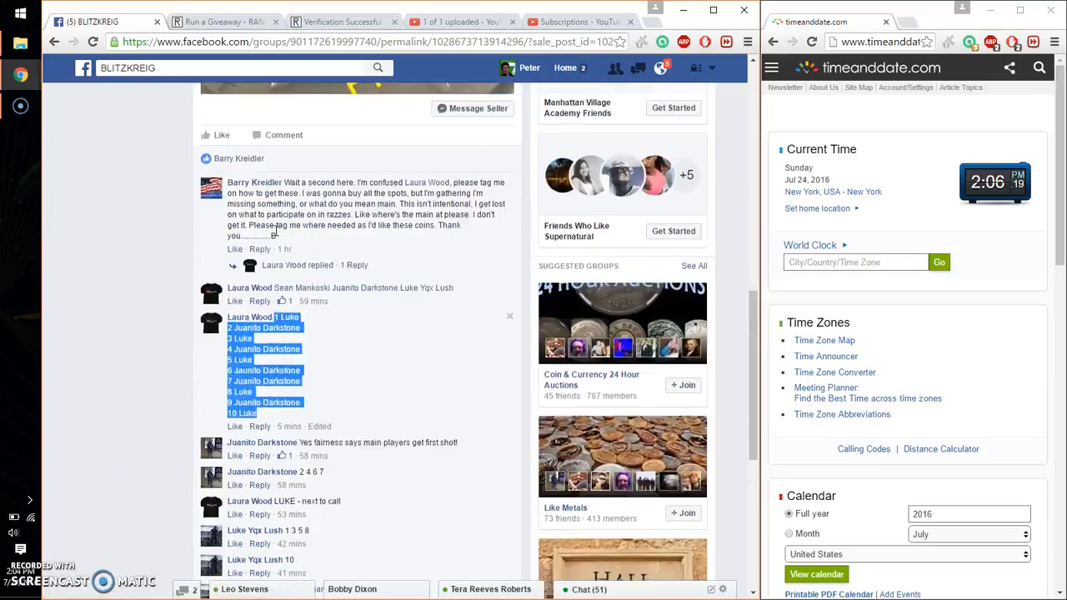
{"action": "scroll", "scroll_direction": "down", "scroll_amount": 3}
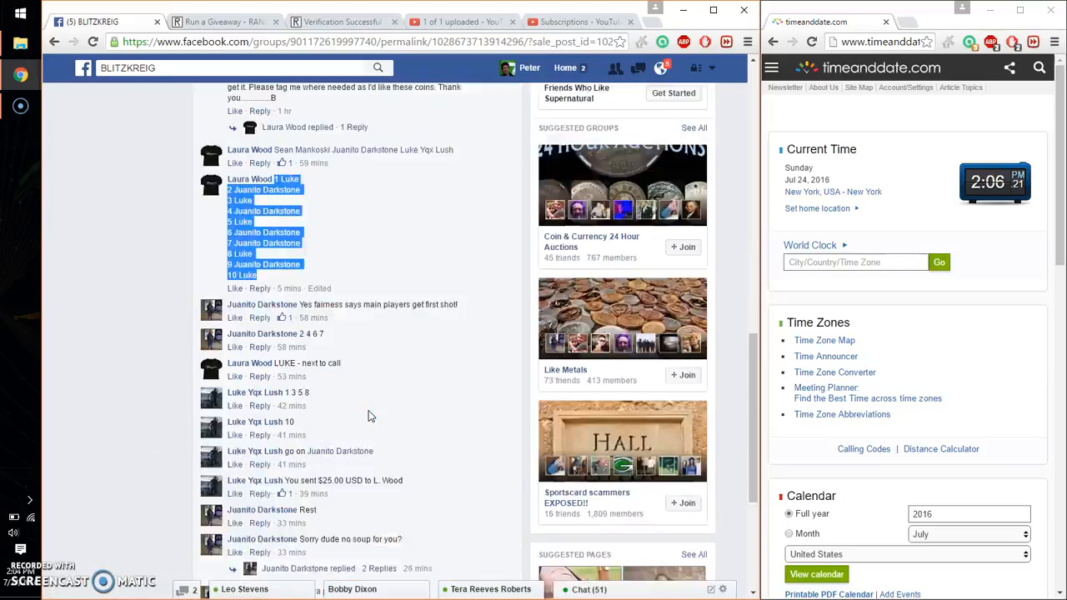
{"action": "left_click", "coordinate": [221, 20]}
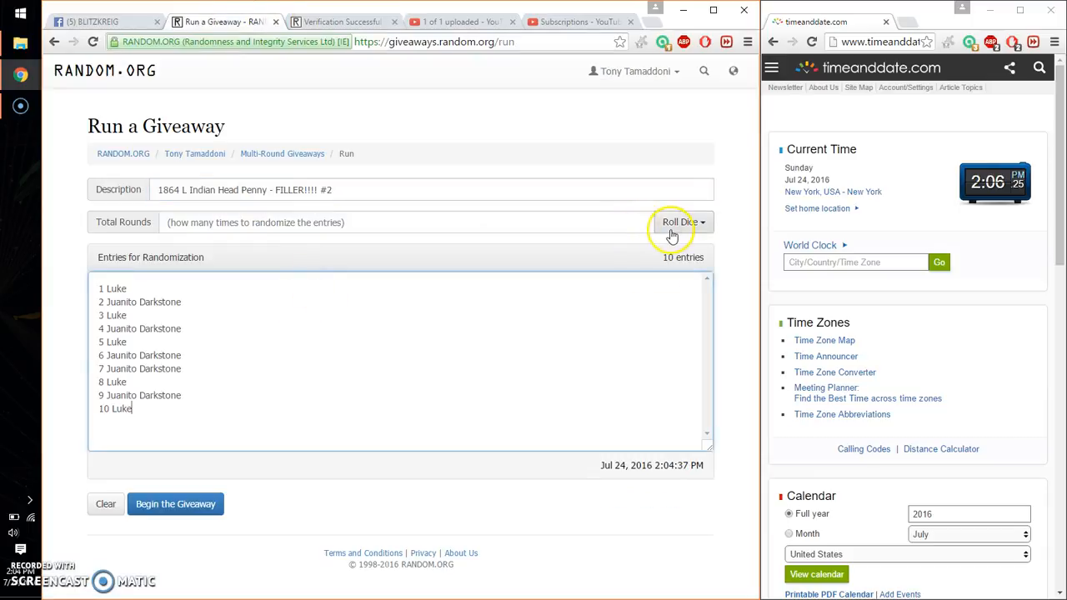
Roll dice to set 12 rounds, accept the result, and confirm beginning the giveaway.
{"action": "left_click", "coordinate": [679, 222]}
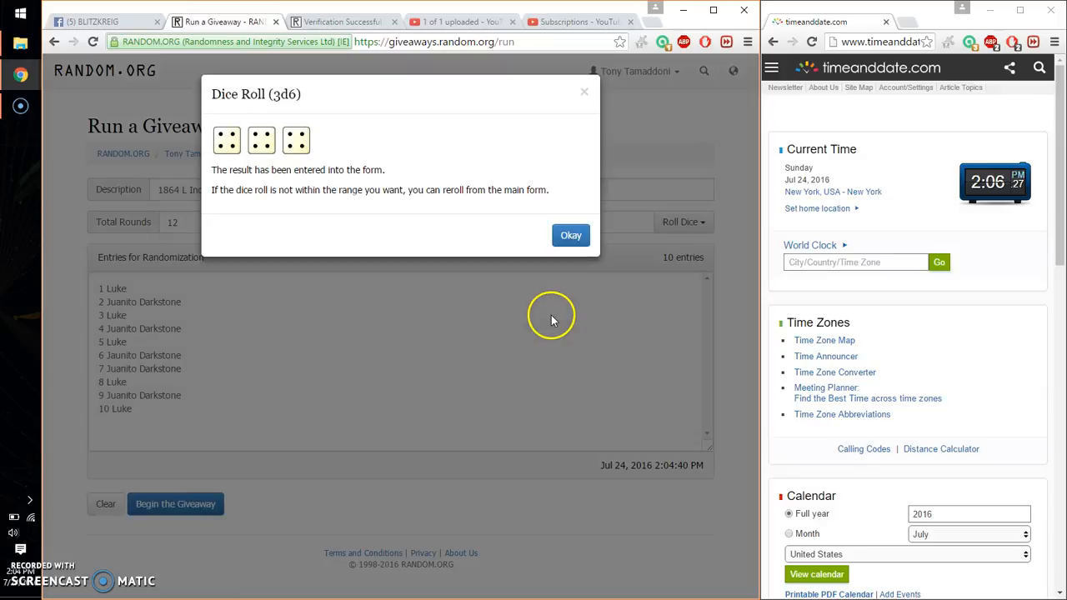
{"action": "left_click", "coordinate": [570, 235]}
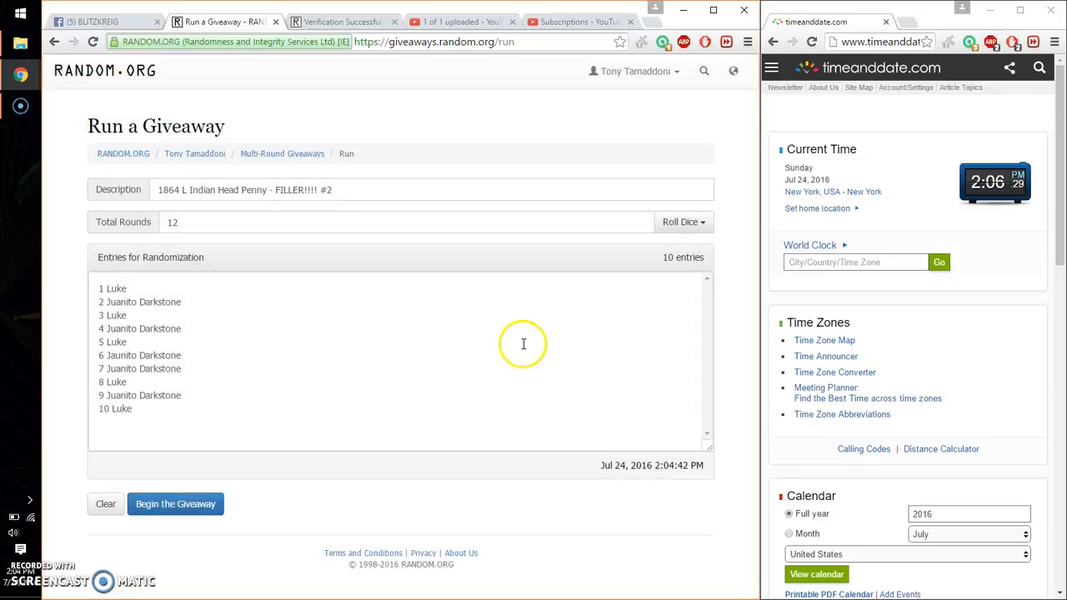
{"action": "left_click", "coordinate": [175, 504]}
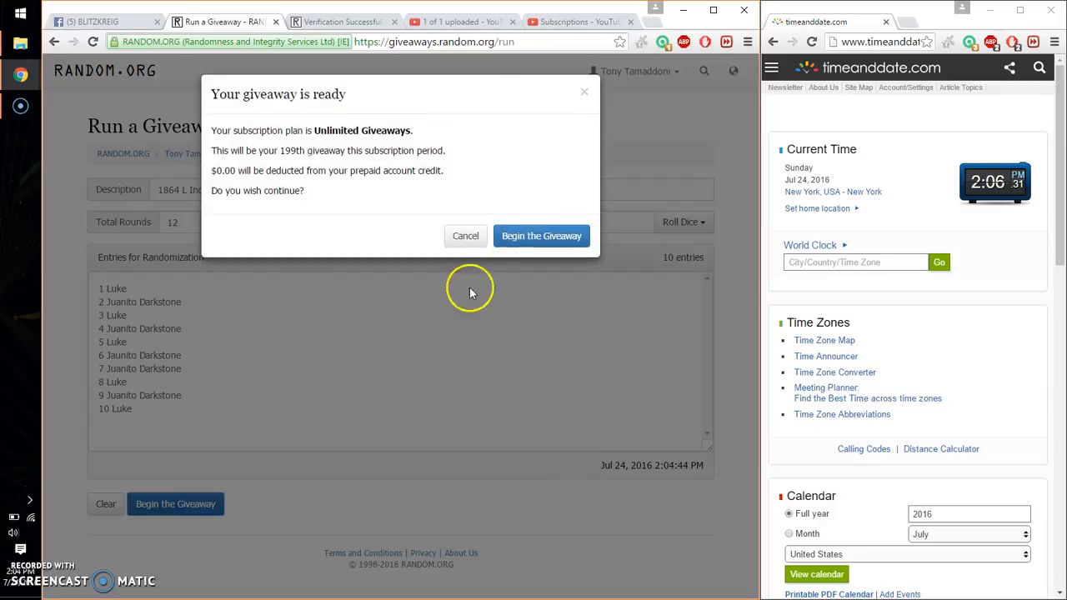
{"action": "left_click", "coordinate": [541, 235]}
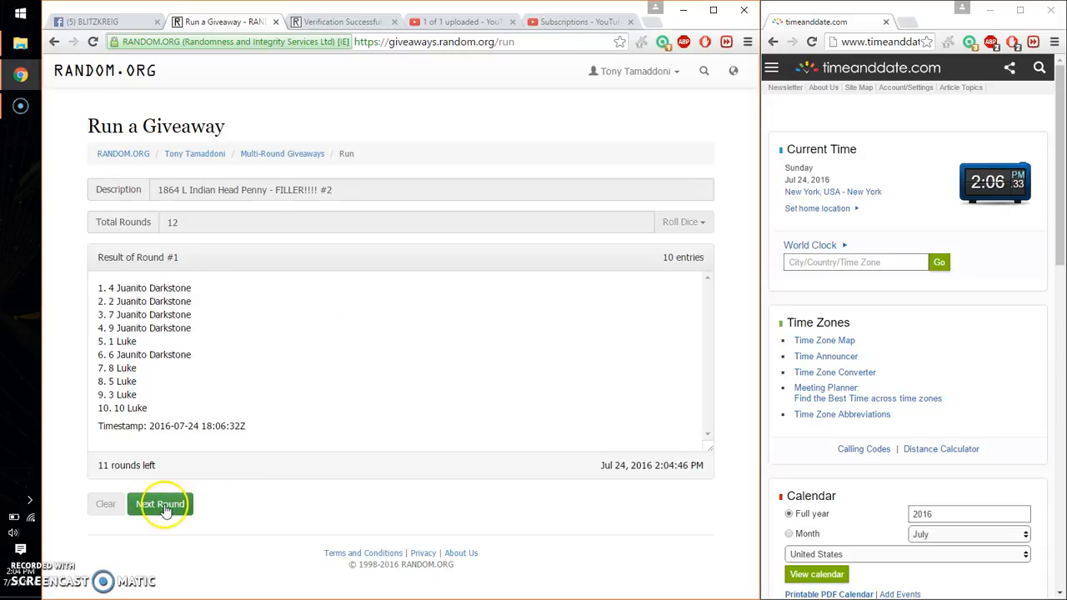
Run successive Next Round re-randomizations through round 10, leaving two rounds.
{"action": "left_click", "coordinate": [160, 503]}
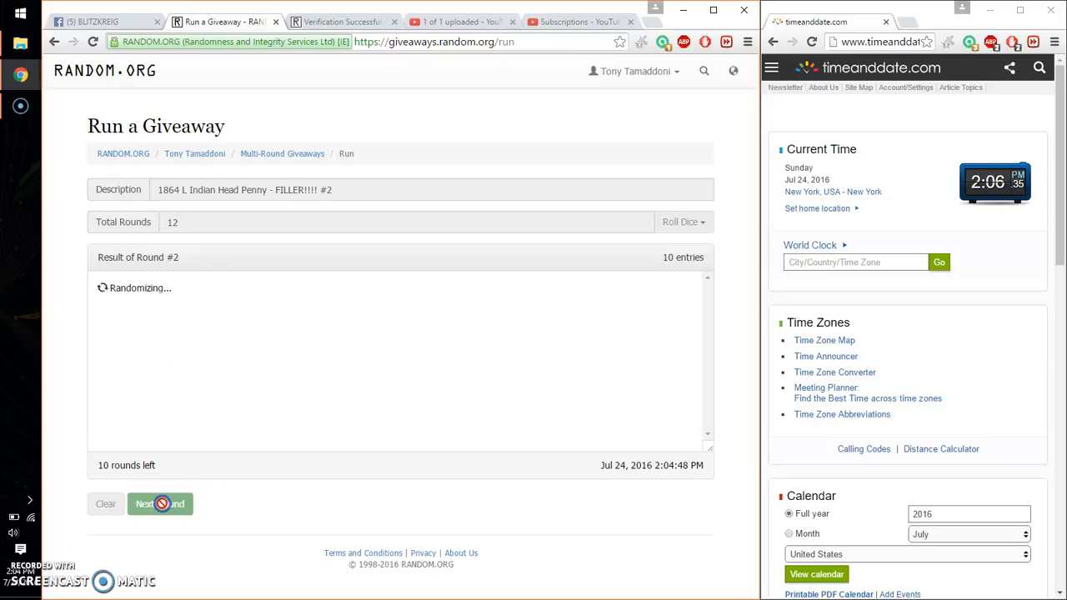
{"action": "left_click", "coordinate": [160, 503]}
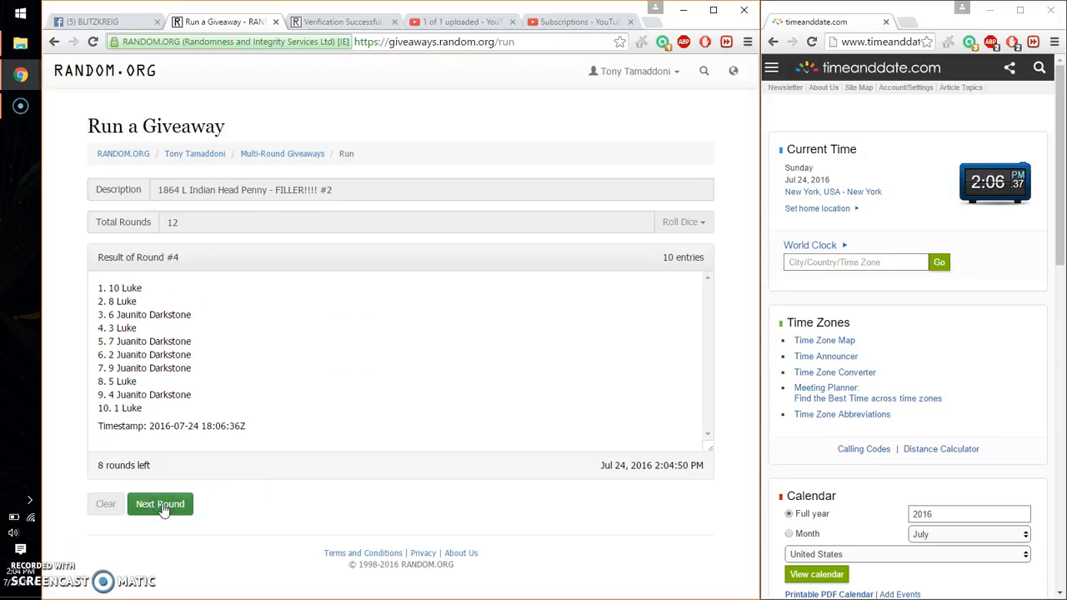
{"action": "left_click", "coordinate": [160, 503]}
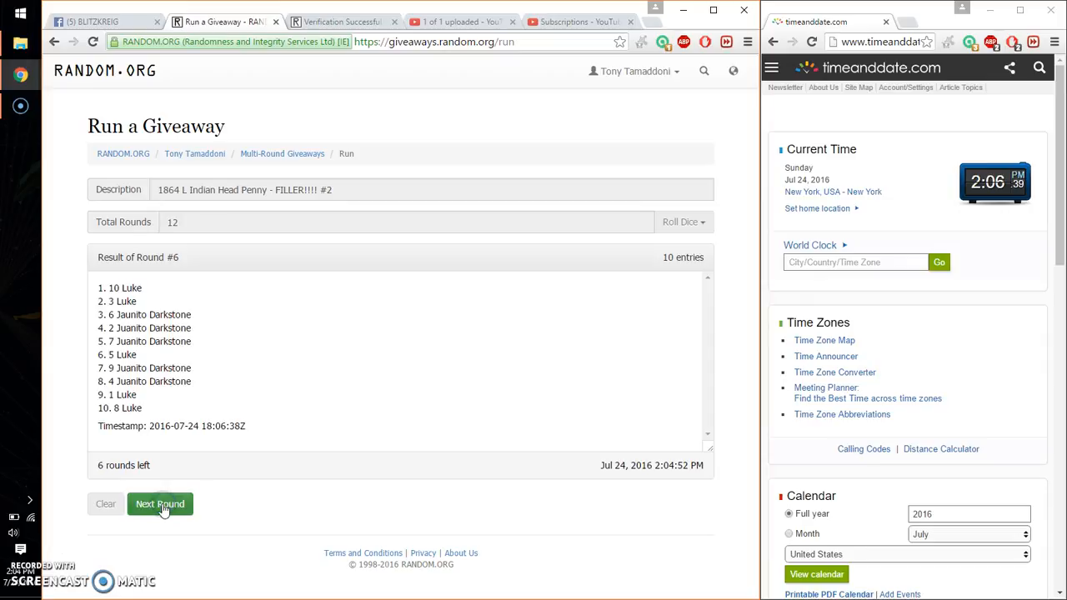
{"action": "left_click", "coordinate": [159, 503]}
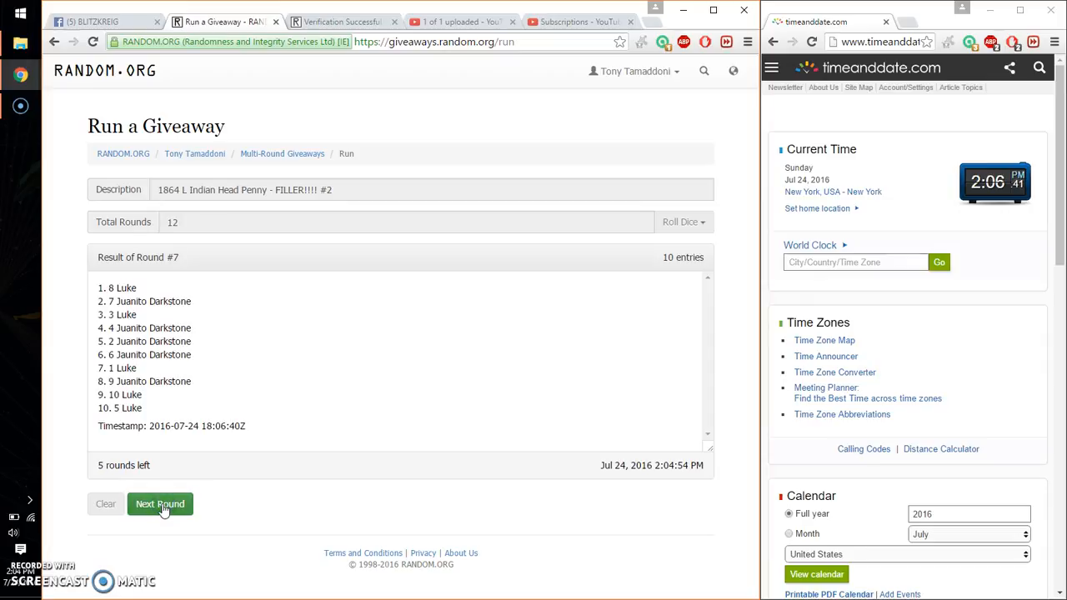
{"action": "left_click", "coordinate": [160, 503]}
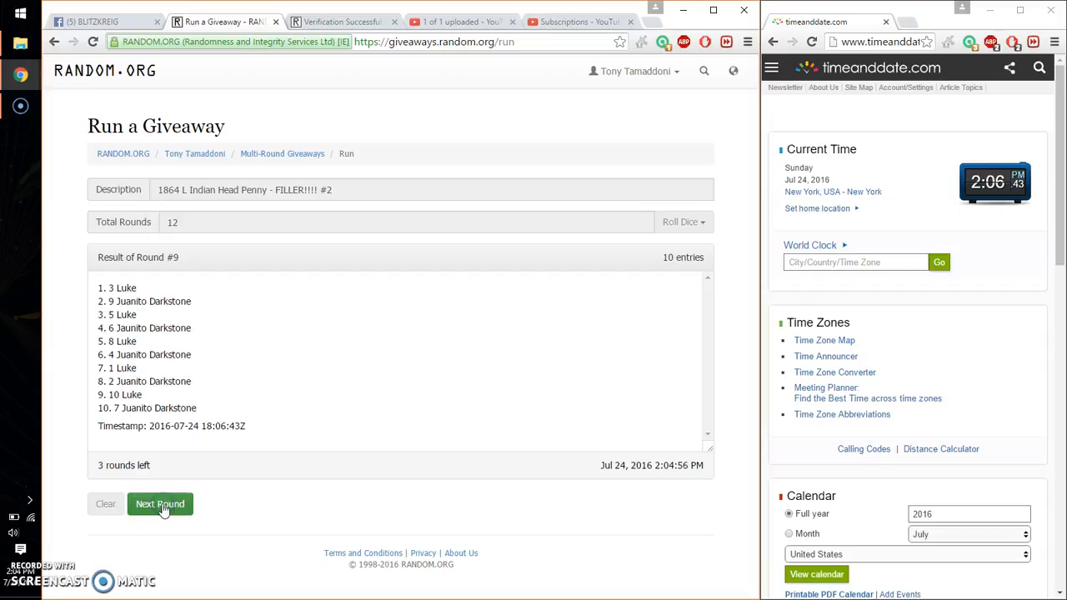
{"action": "left_click", "coordinate": [160, 503]}
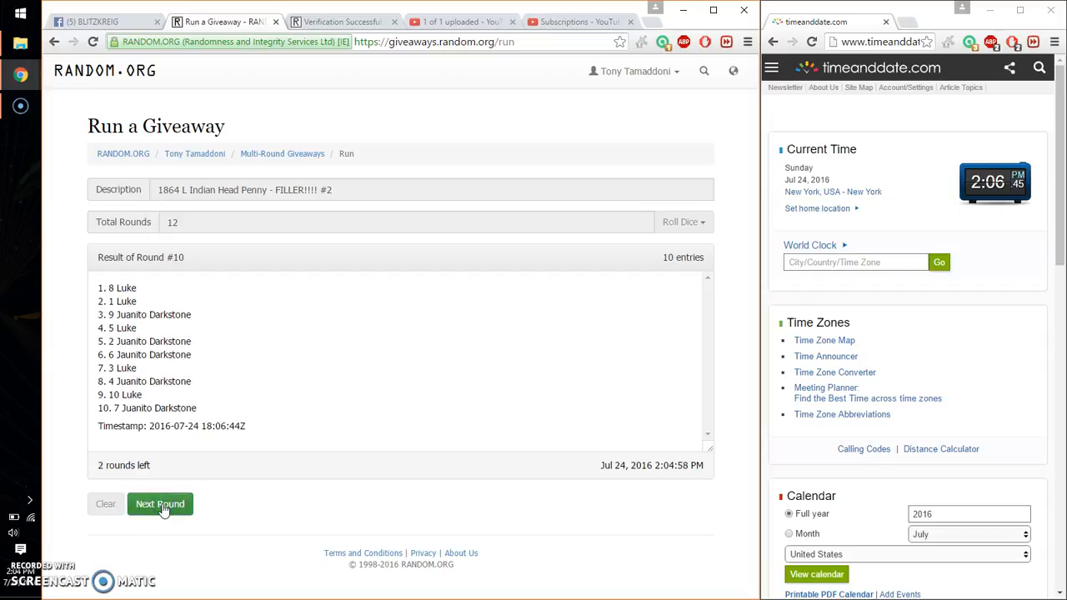
{"action": "left_click", "coordinate": [159, 503]}
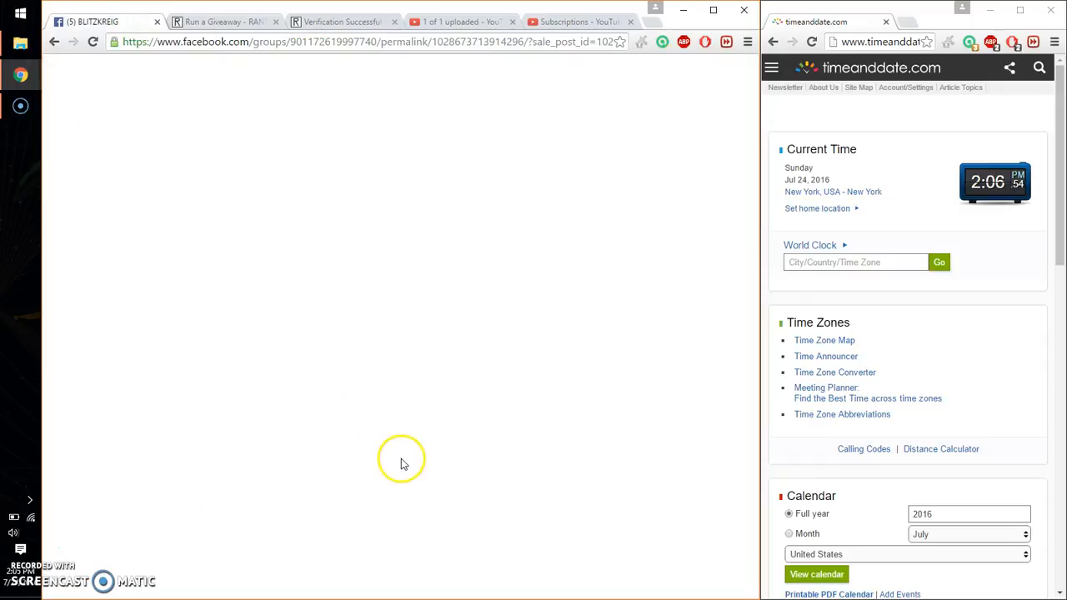
Check the Facebook raffle post, then run round 12 to finish with 8 Luke on top.
{"action": "left_click", "coordinate": [225, 20]}
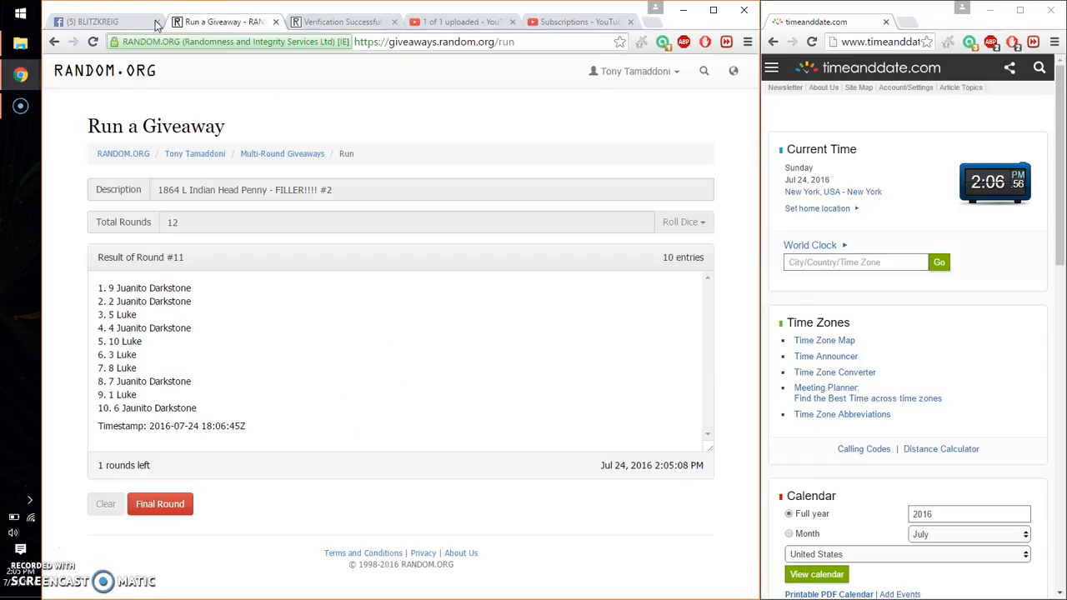
{"action": "left_click", "coordinate": [95, 21]}
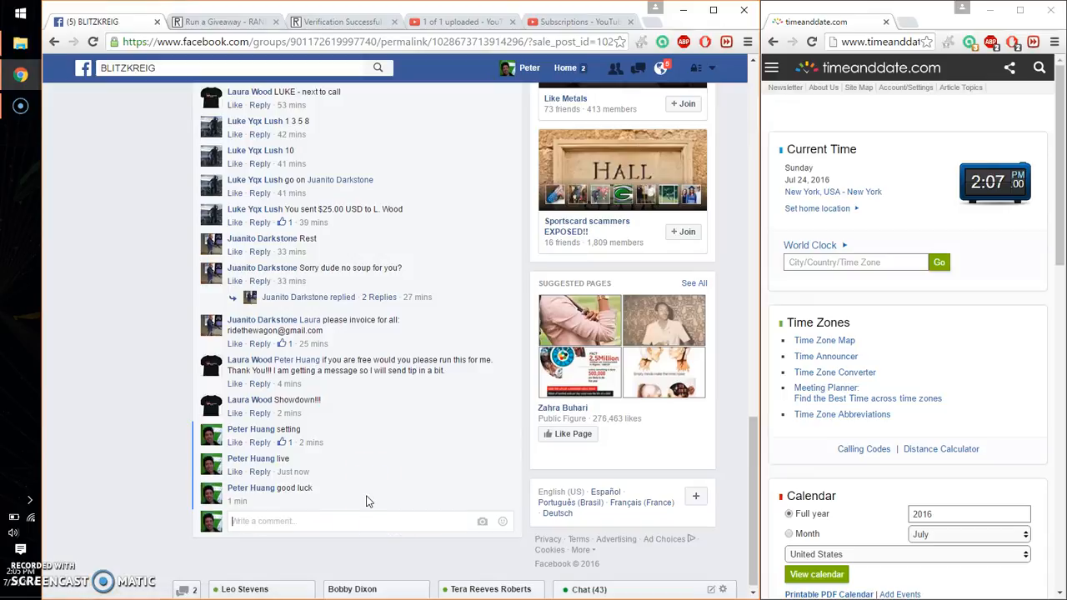
{"action": "left_click", "coordinate": [225, 21]}
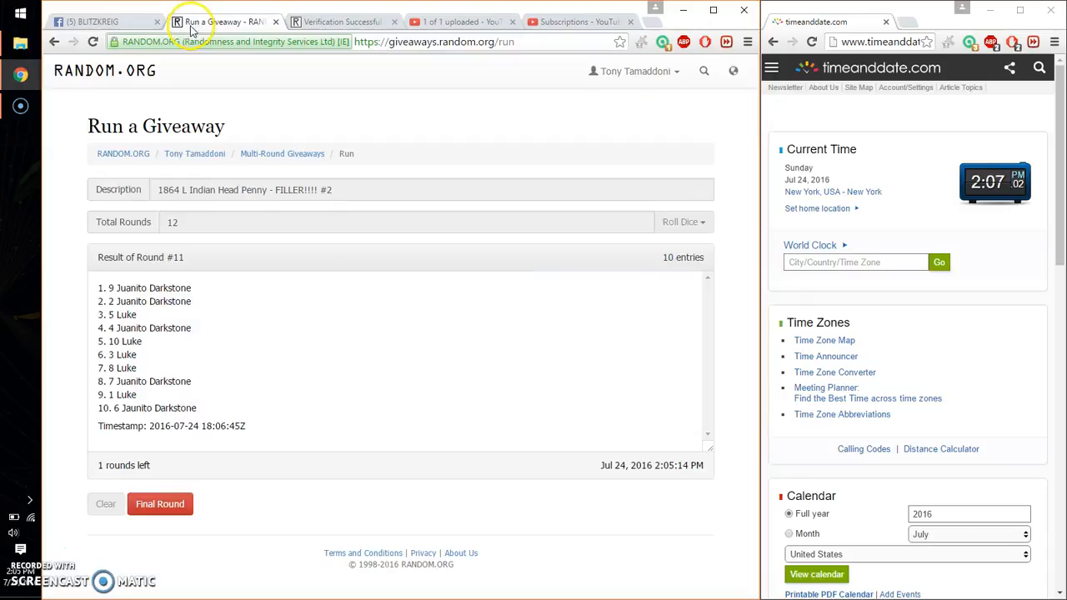
{"action": "left_click", "coordinate": [160, 503]}
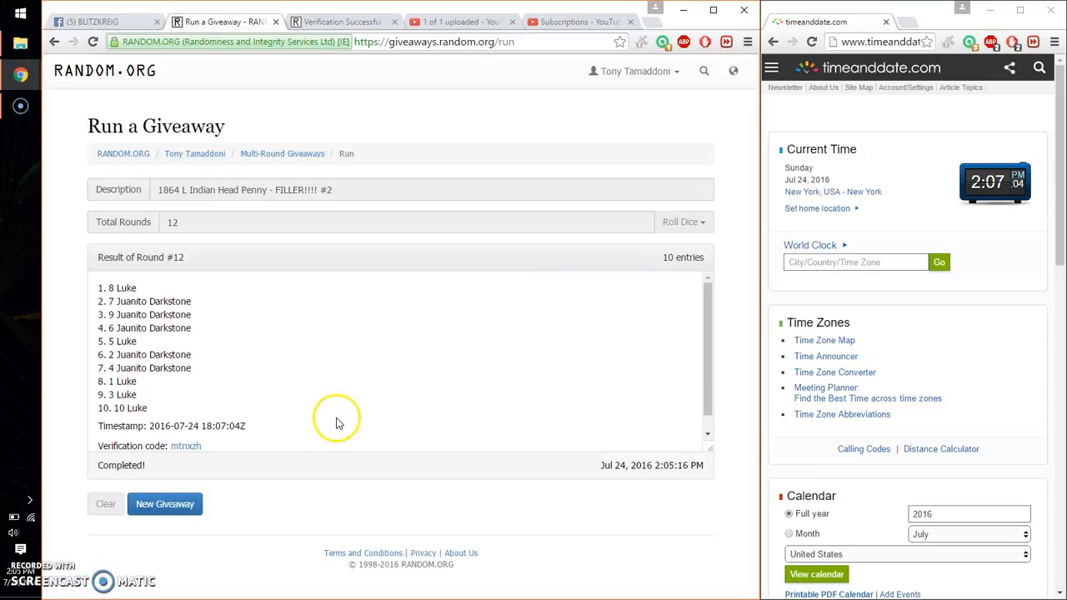
Select the winning entry '1. 8 Luke' and return to the Facebook raffle post.
{"action": "double_click", "coordinate": [117, 287]}
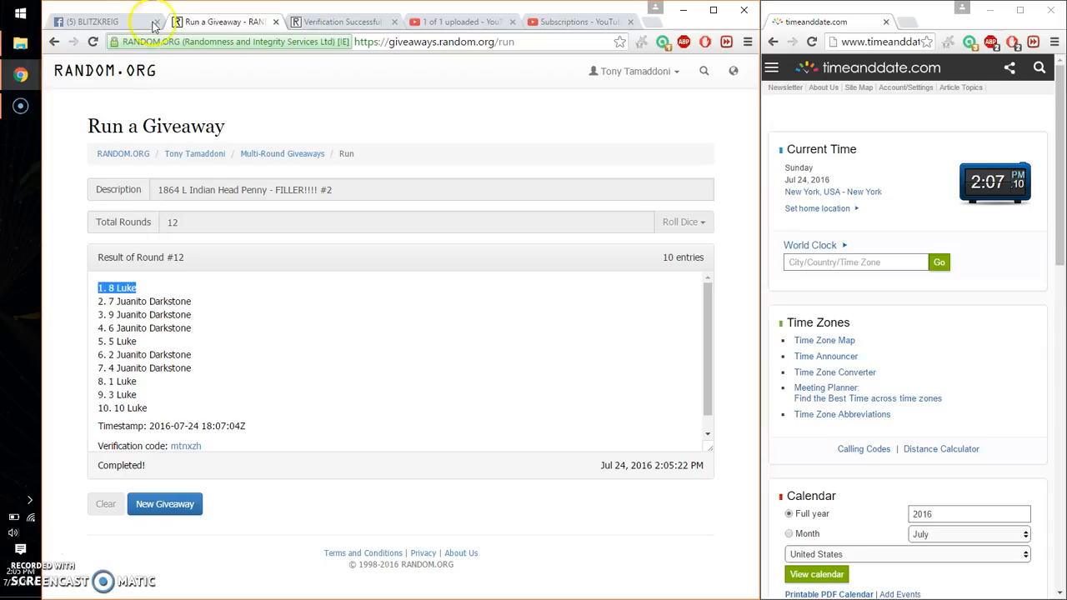
{"action": "left_click", "coordinate": [92, 21]}
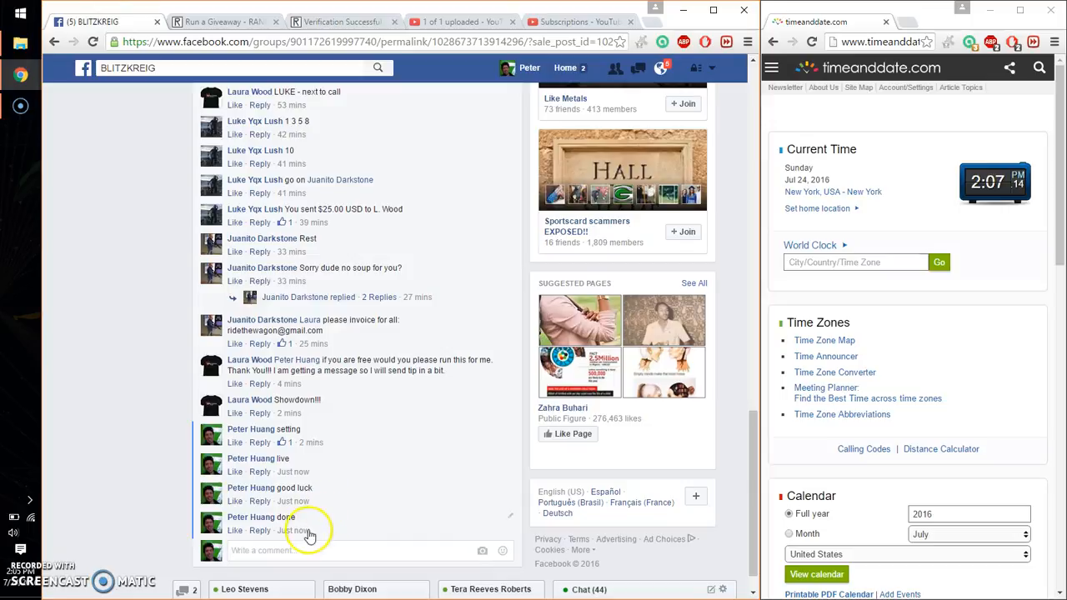
{"action": "mouse_move", "coordinate": [305, 531]}
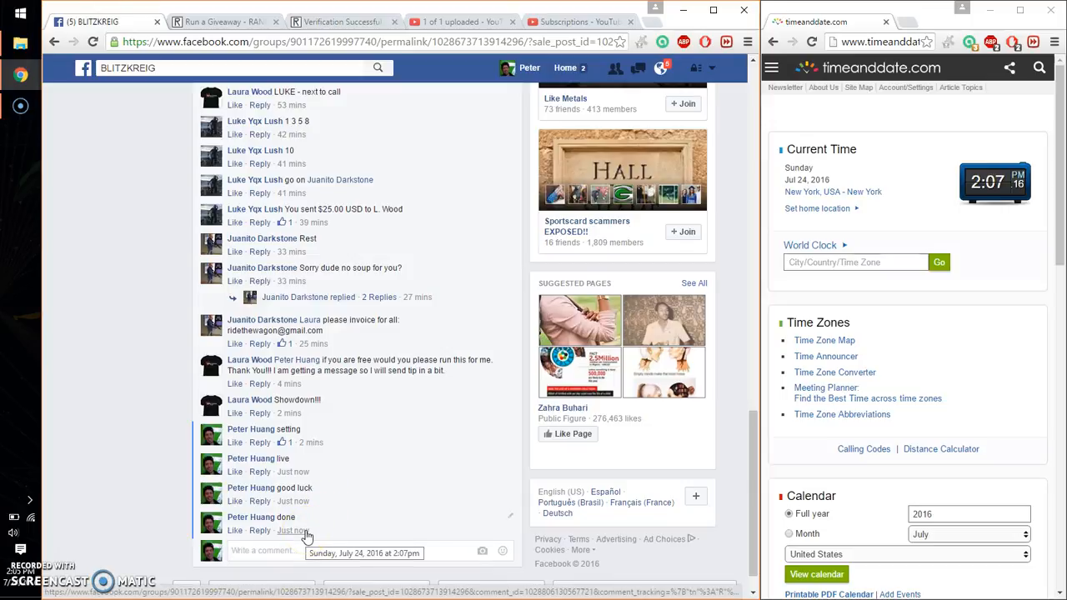